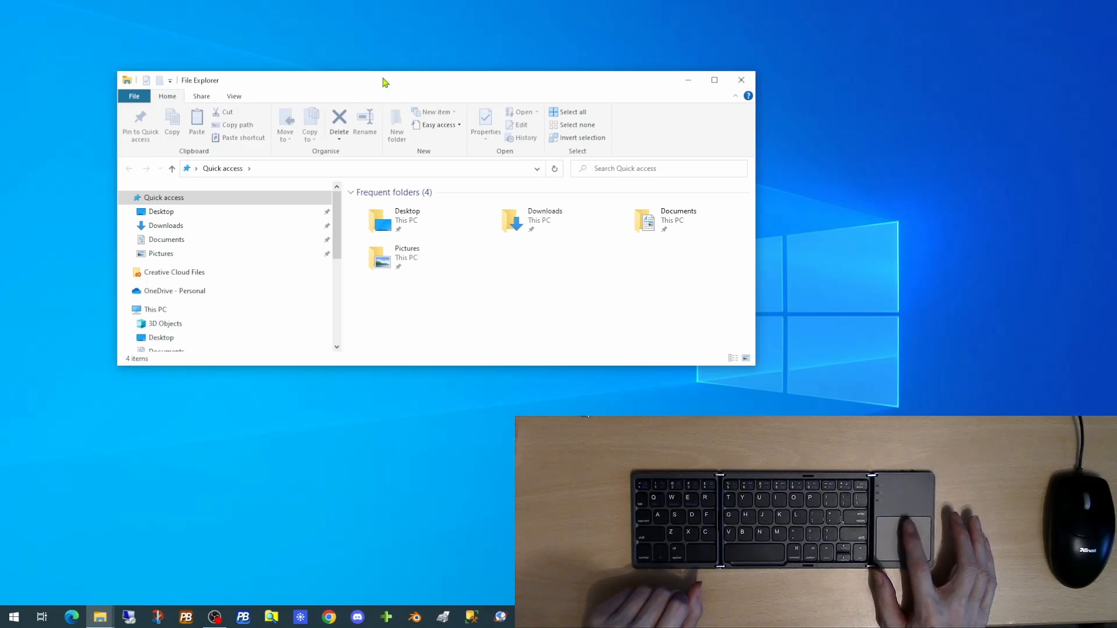
# Step: Move the Quick access window toward the screen centre, maximize it, then restore its original size
pyautogui.moveTo(386, 81); pyautogui.dragTo(359, 108)
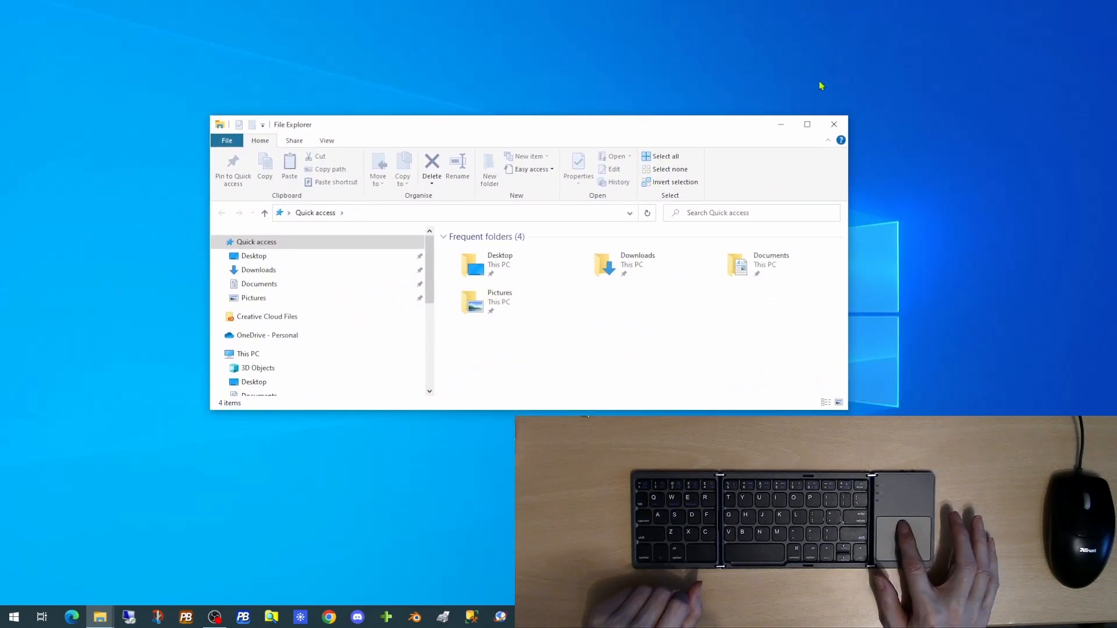
pyautogui.click(807, 125)
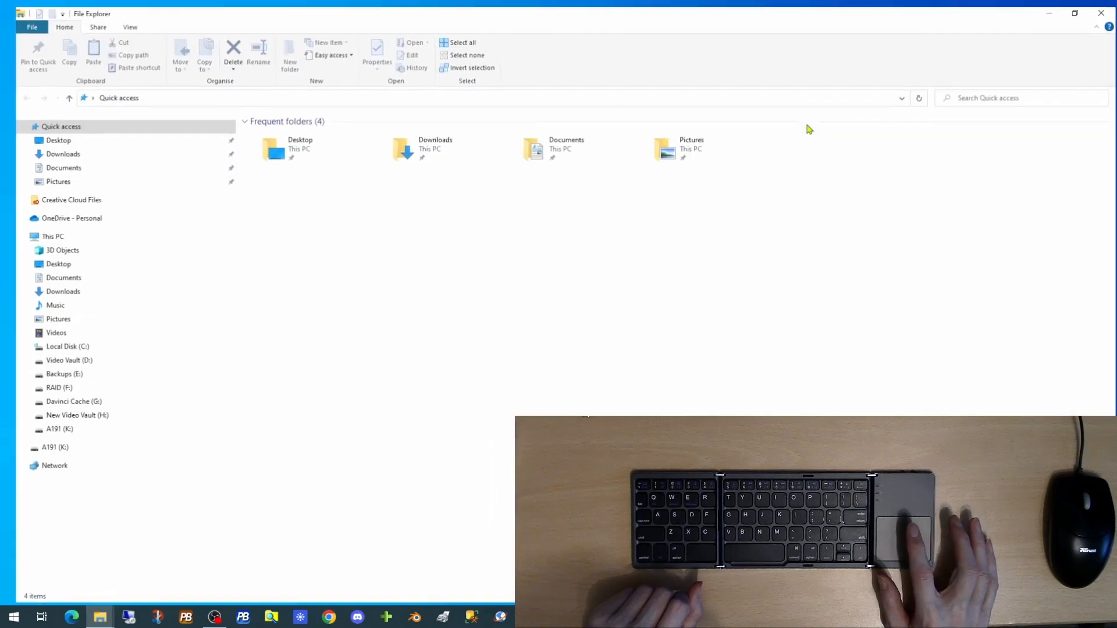
pyautogui.click(1074, 13)
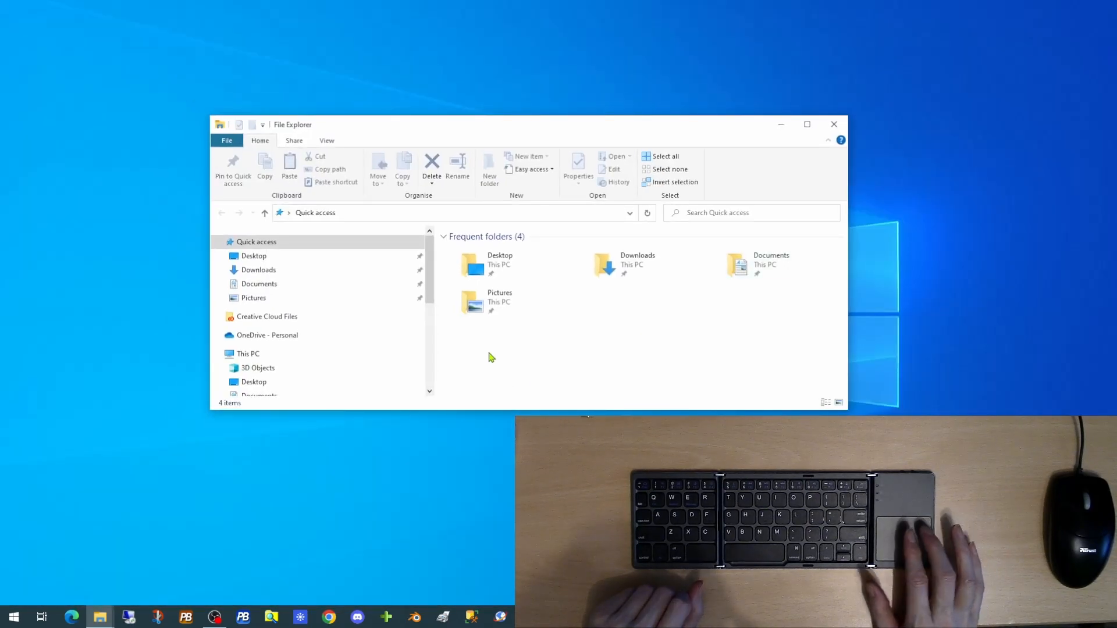
pyautogui.moveTo(488, 356)
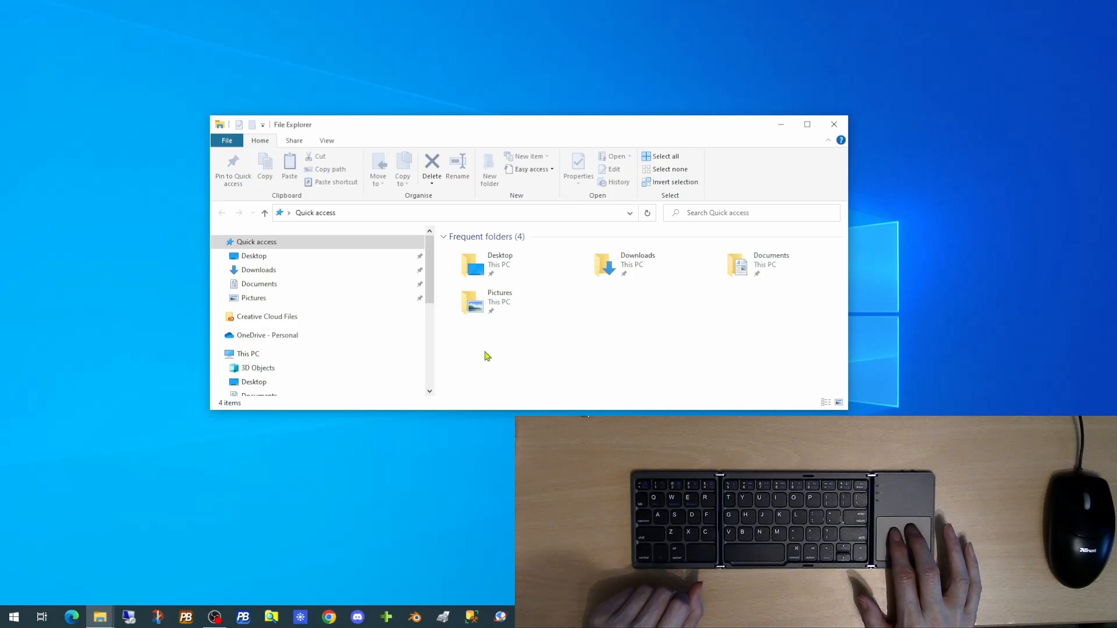
# Step: Switch the Quick access folder pane to Details view via the context menu
pyautogui.rightClick(484, 349)
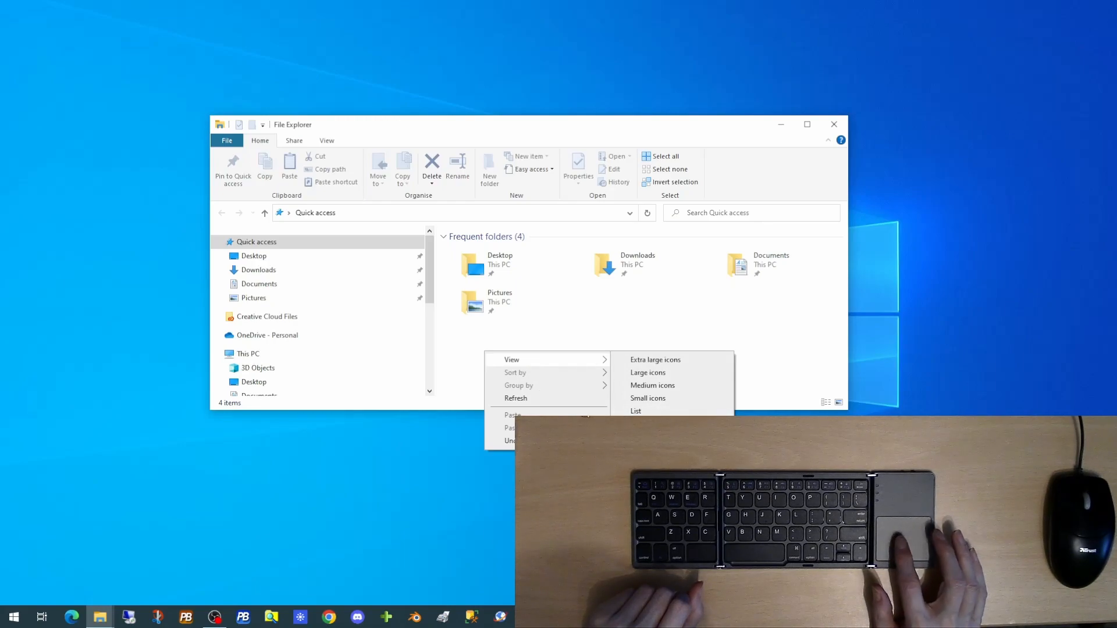
pyautogui.click(648, 411)
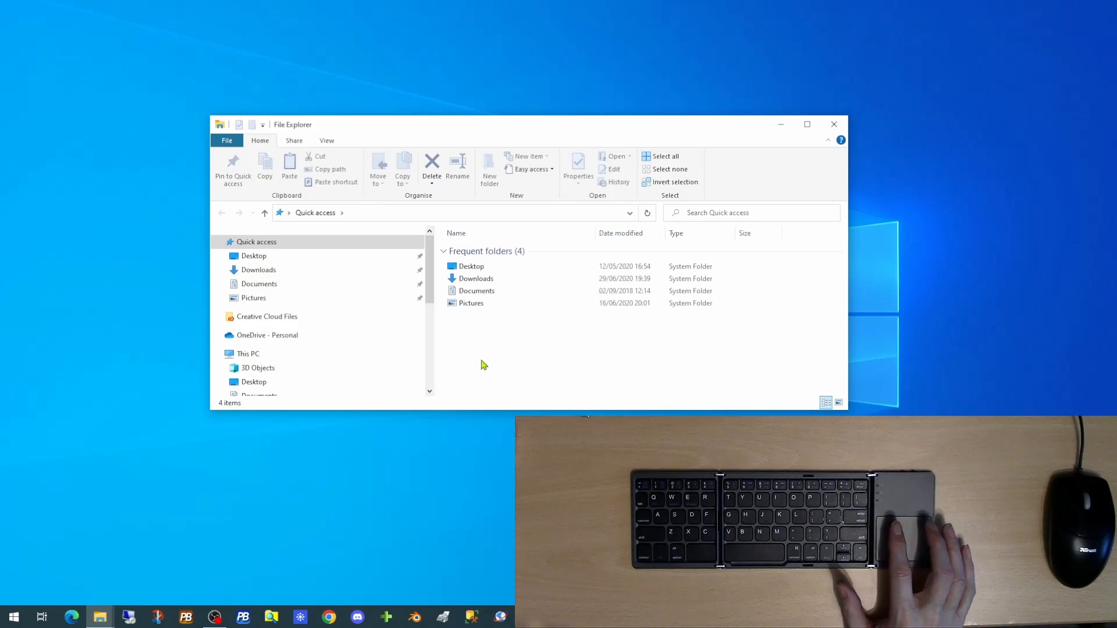
pyautogui.moveTo(419, 382)
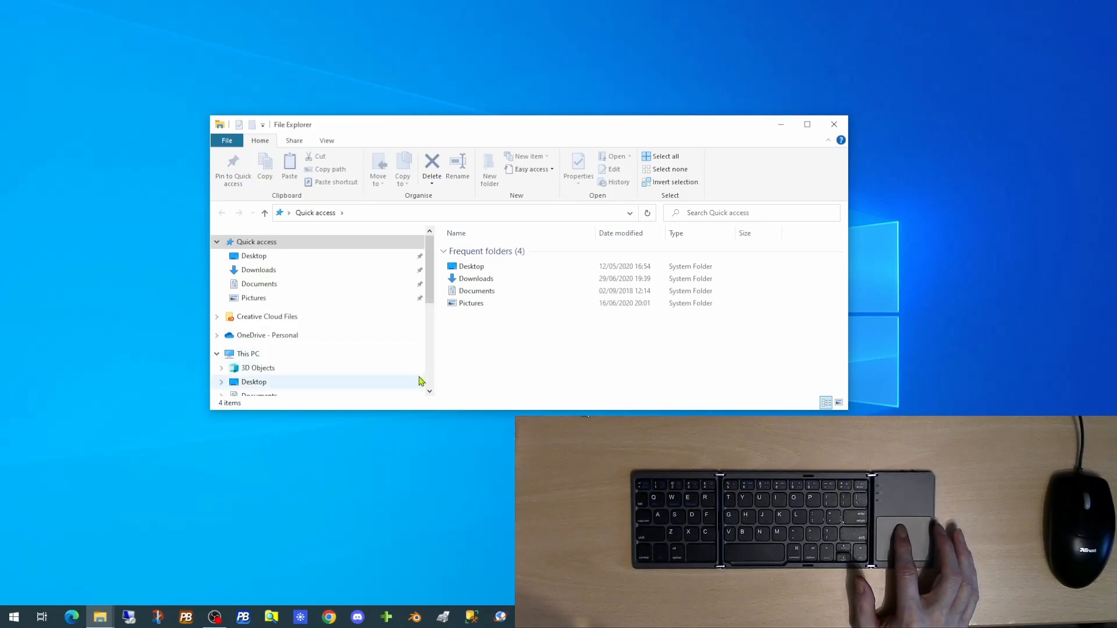
# Step: Navigate into Hardware, then 3D_Prints, then Samurai to show its image thumbnails
pyautogui.scroll(-3)
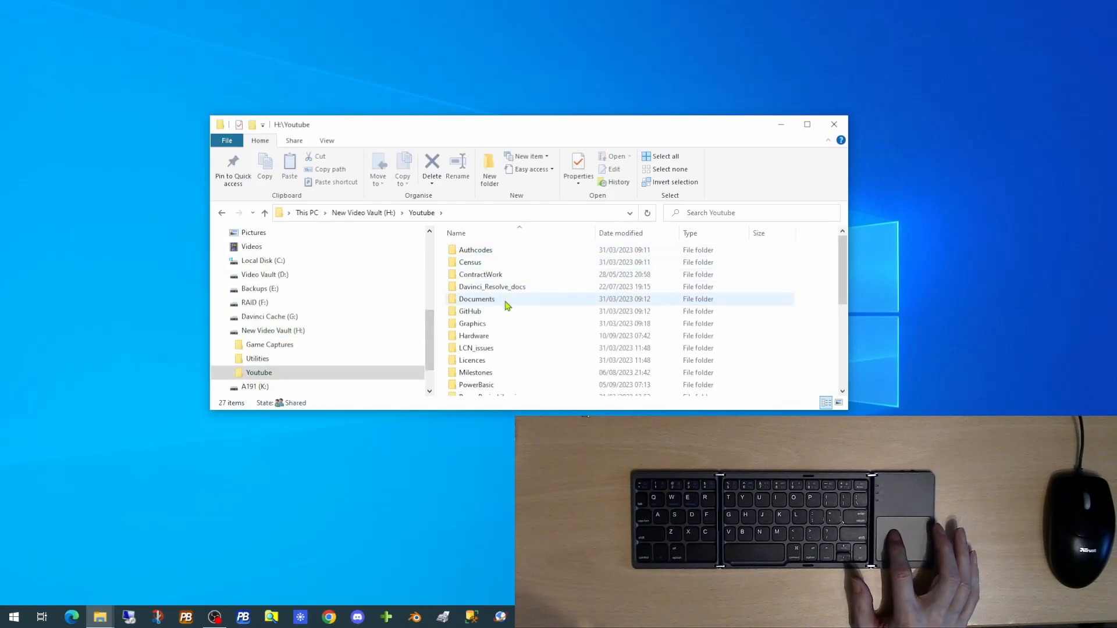
pyautogui.doubleClick(473, 335)
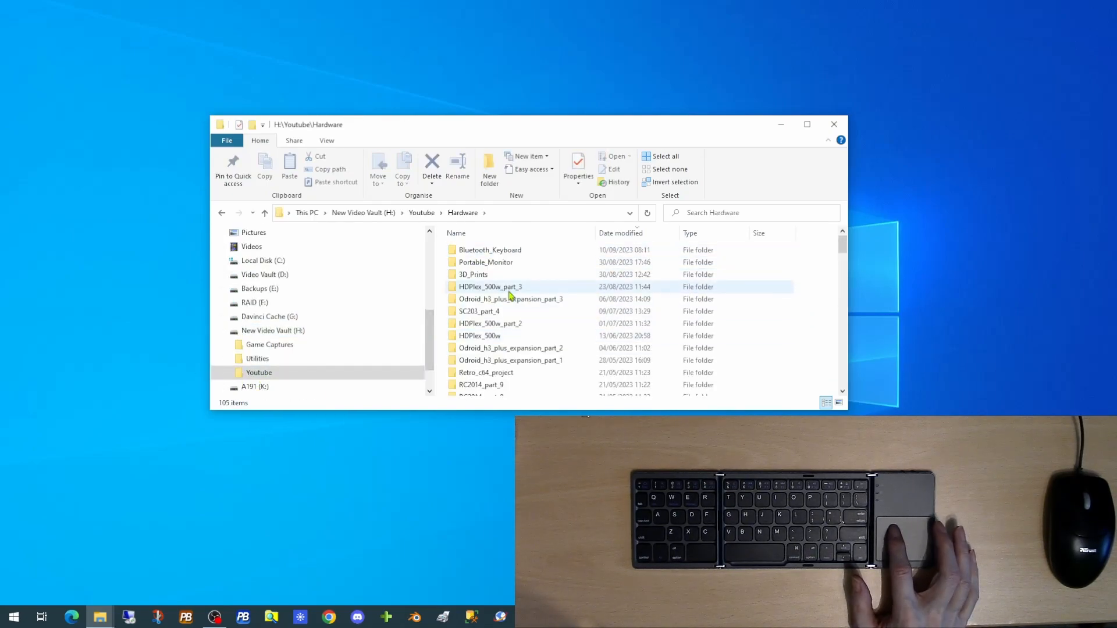
pyautogui.doubleClick(473, 274)
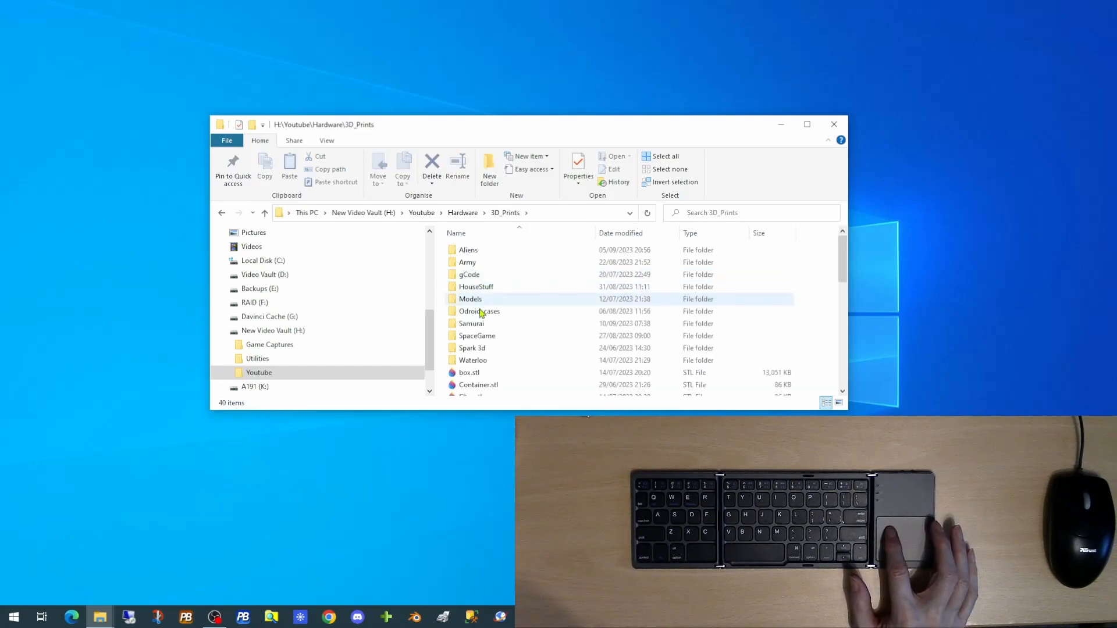
pyautogui.doubleClick(471, 323)
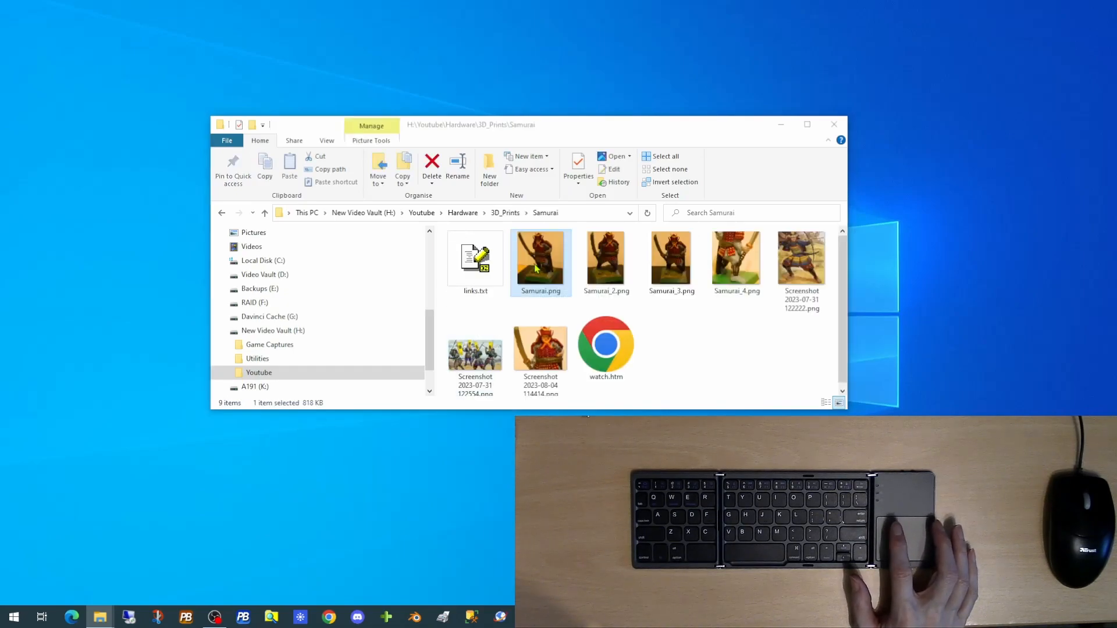
# Step: View Samurai.png in Photos, zooming into the armour and returning to 100%
pyautogui.doubleClick(540, 256)
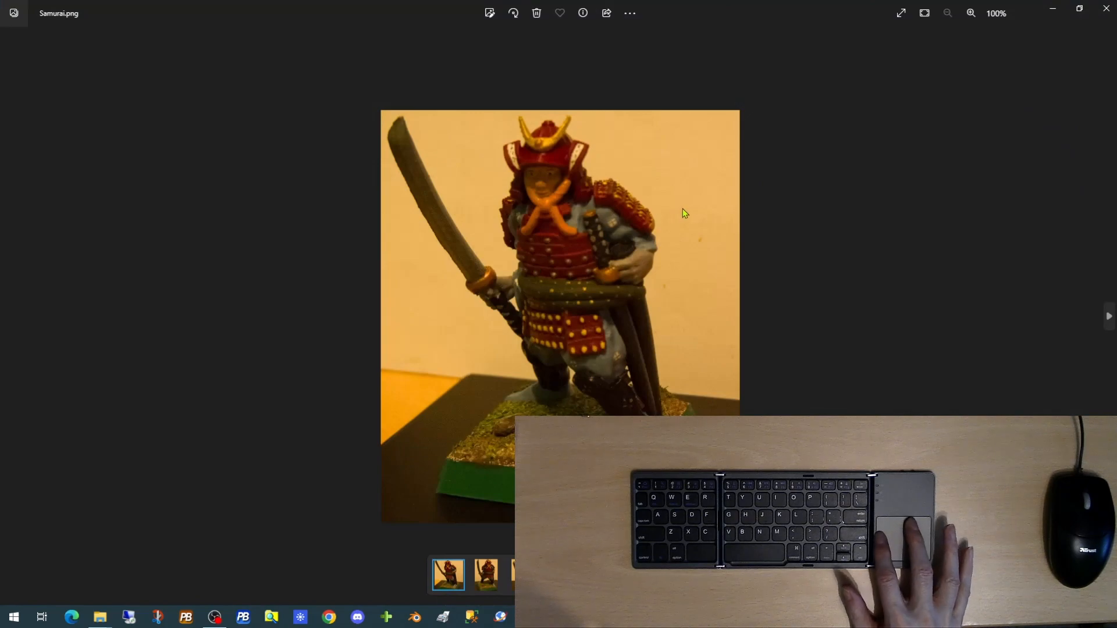
pyautogui.moveTo(574, 275)
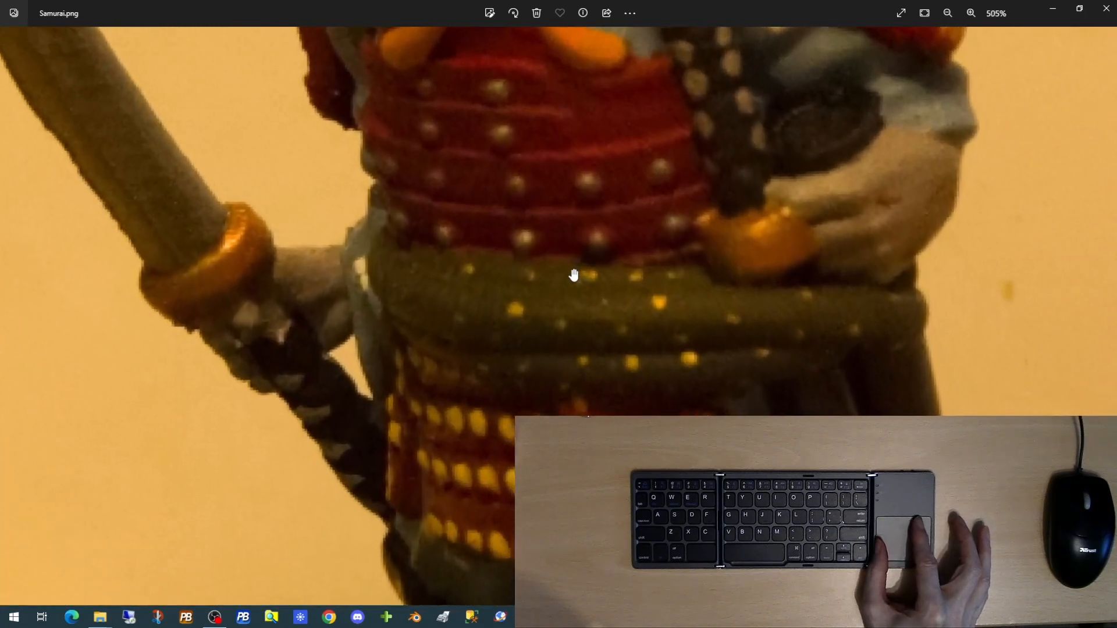
pyautogui.click(947, 12)
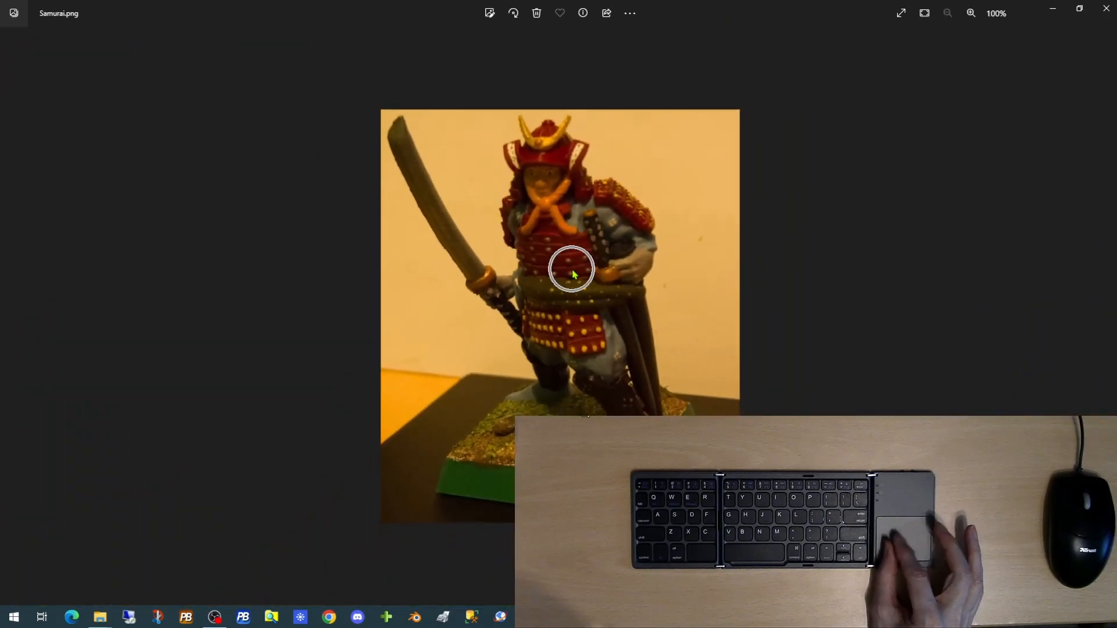
pyautogui.moveTo(527, 300)
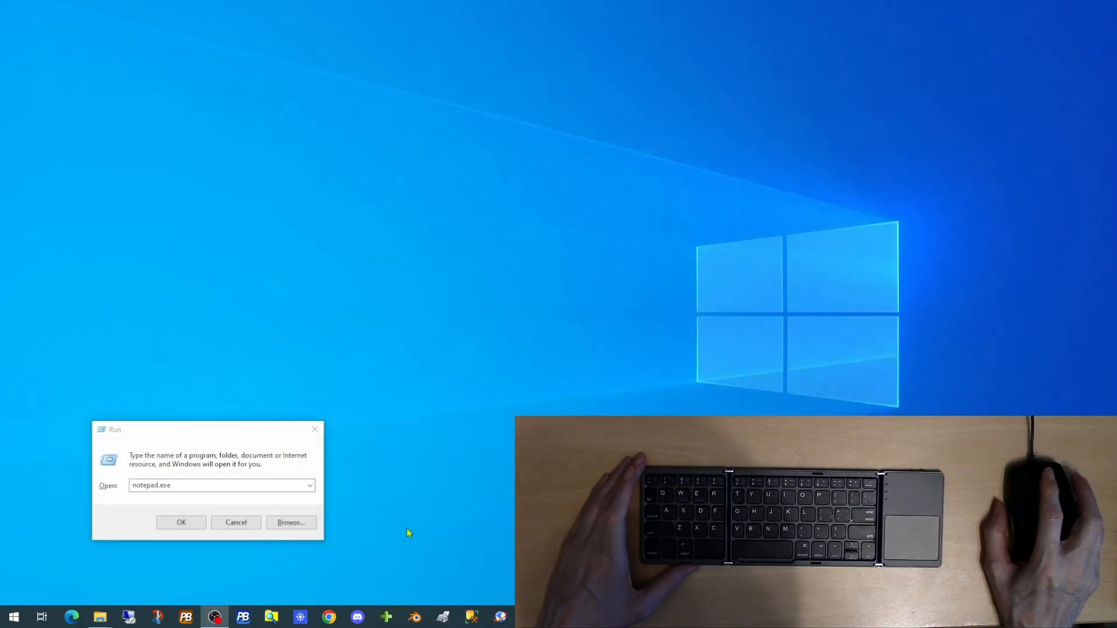
# Step: Launch Notepad and type "This is a test to see how good the keyboard actually is"
pyautogui.click(181, 522)
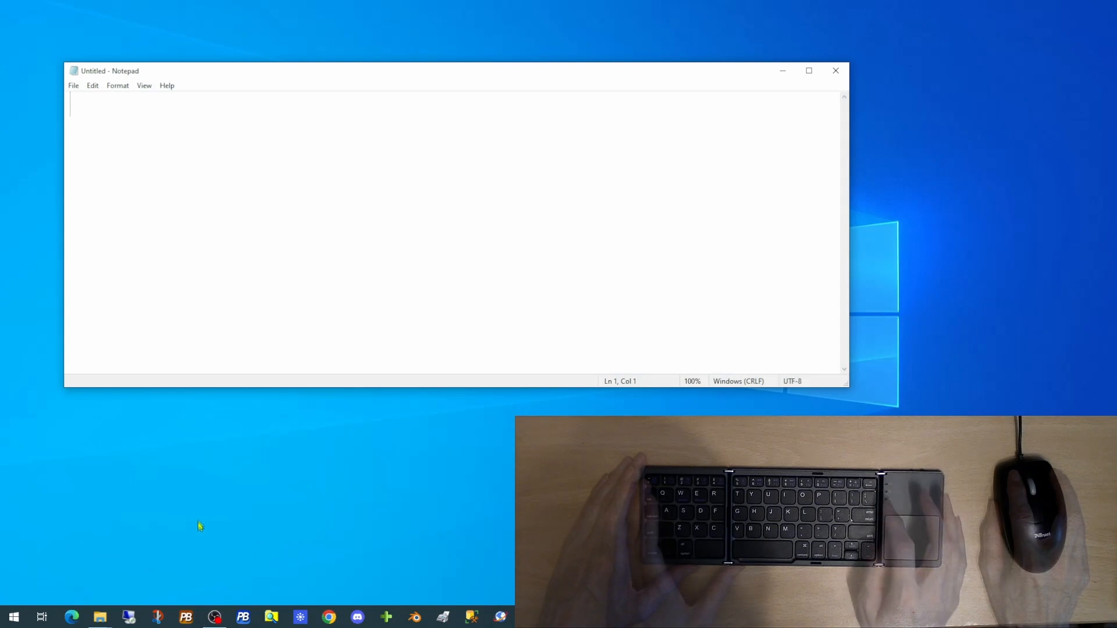
pyautogui.write('This is')
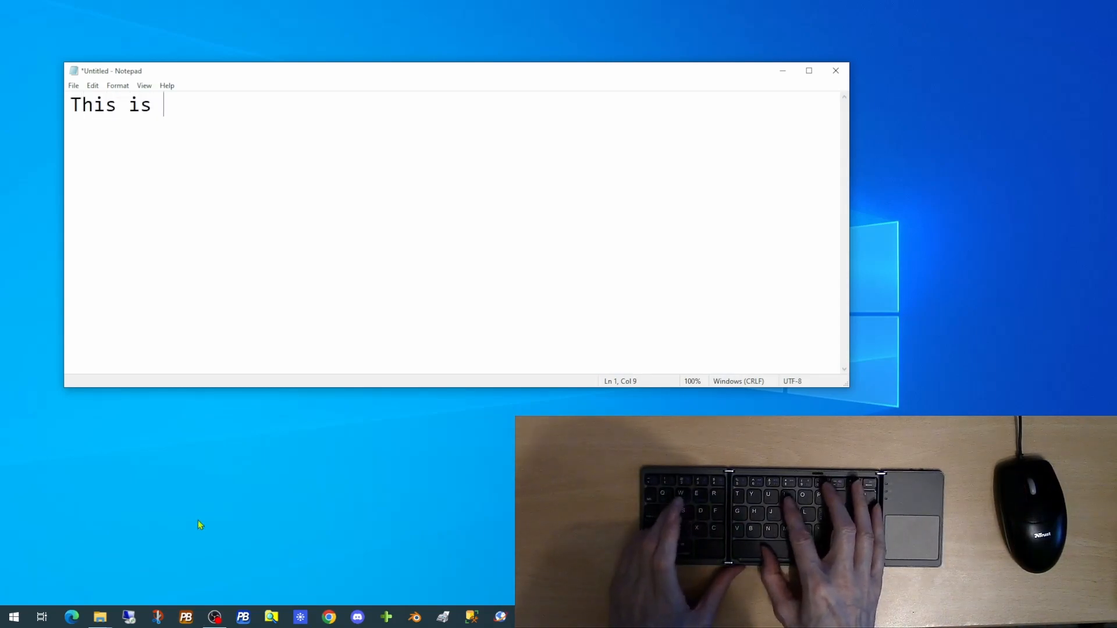
pyautogui.write('a test to see')
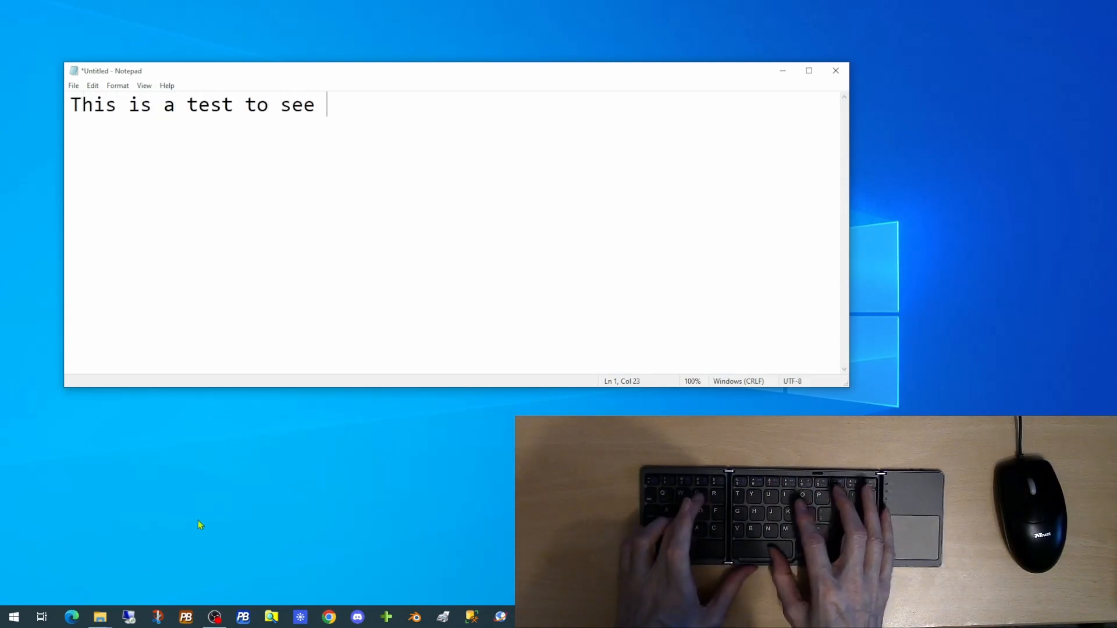
pyautogui.write('how good t')
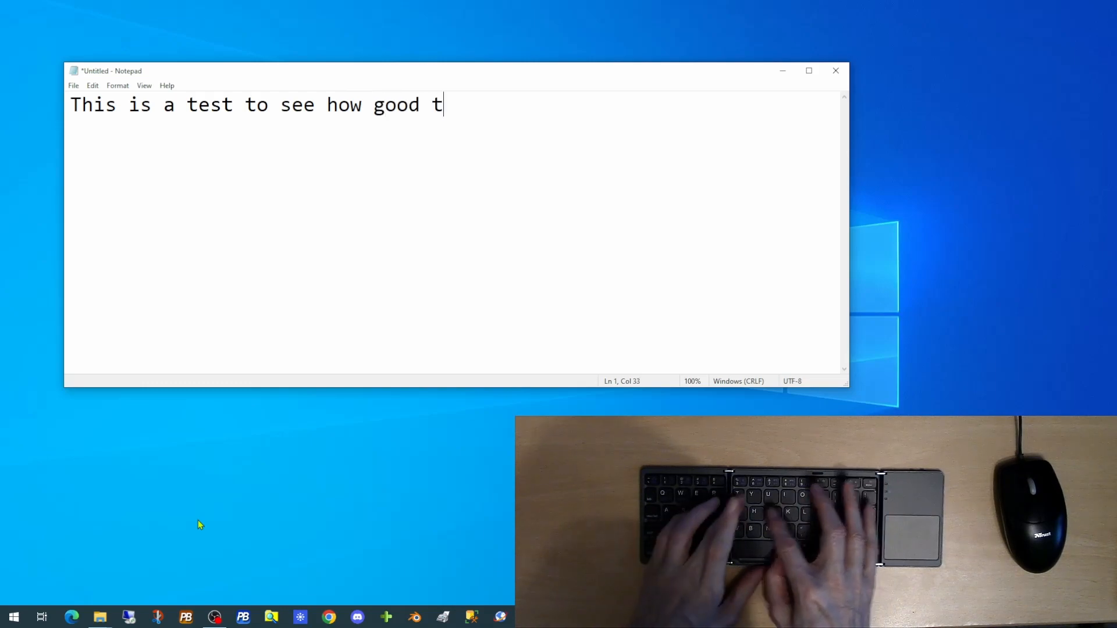
pyautogui.write('he kee')
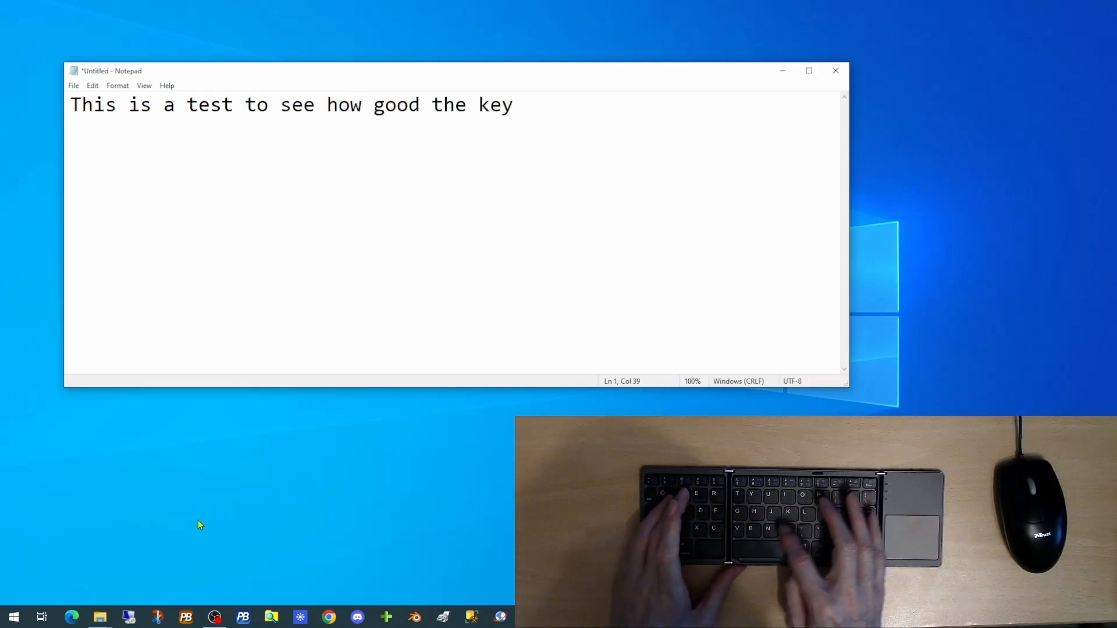
pyautogui.write('board actu')
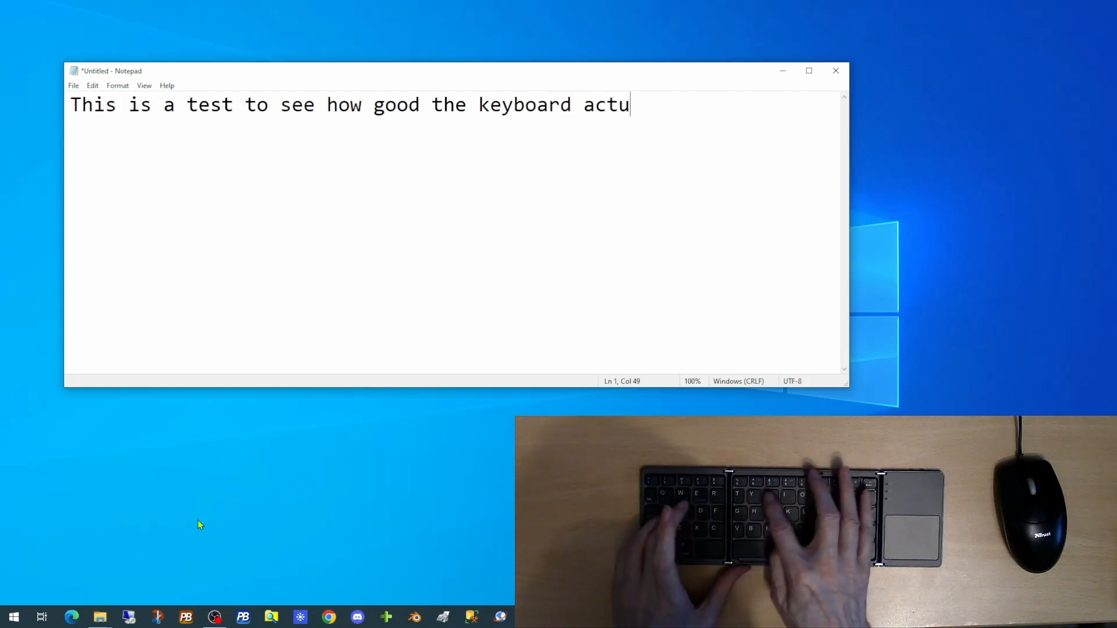
pyautogui.write('ally is')
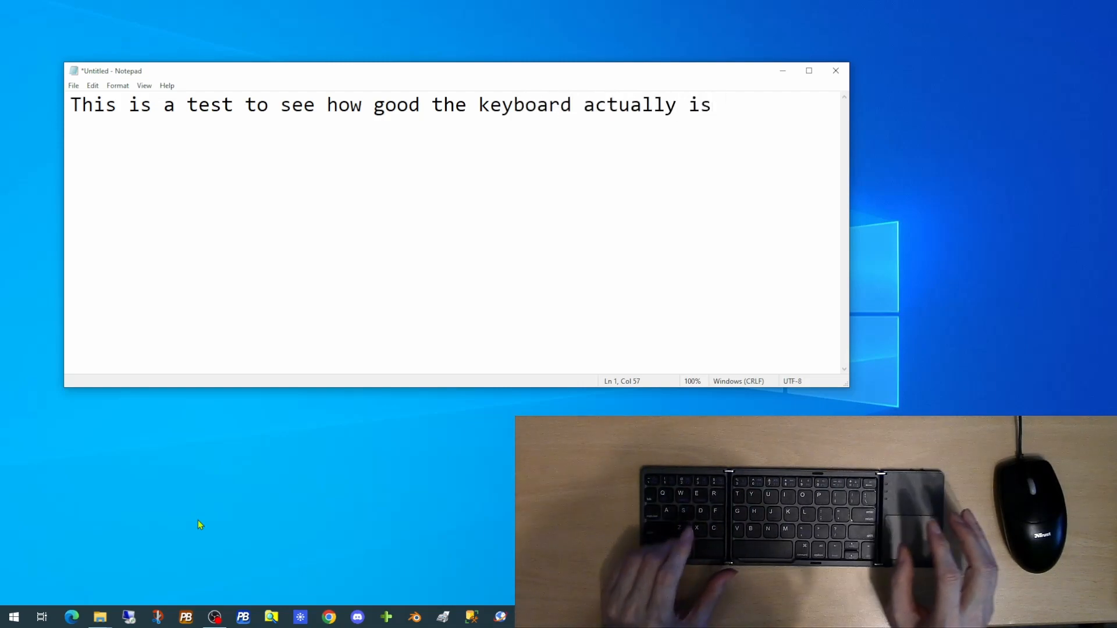